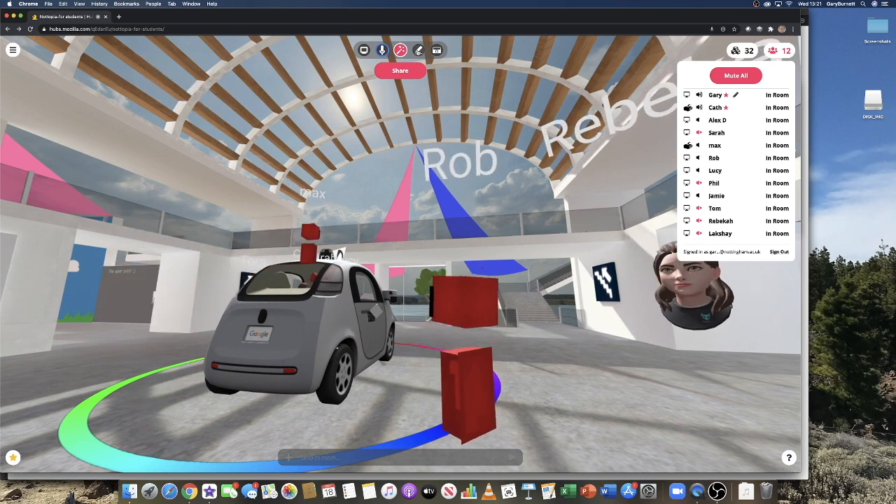
# Pick up the drawing pen to sketch in the room beside the self-driving car
pyautogui.click(418, 51)
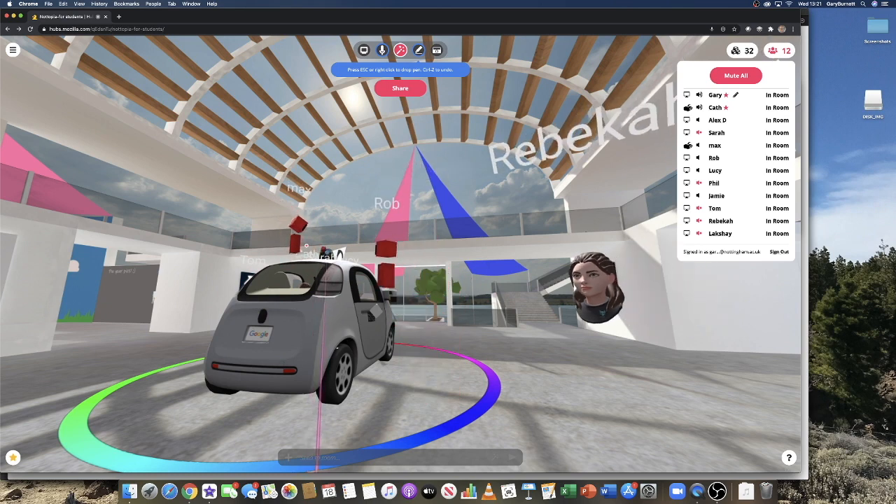